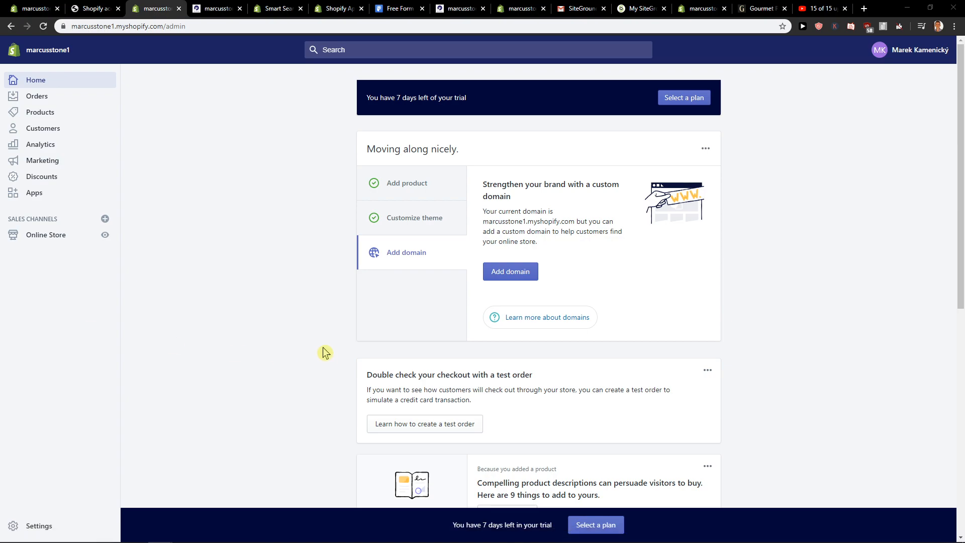
pyautogui.moveTo(299, 351)
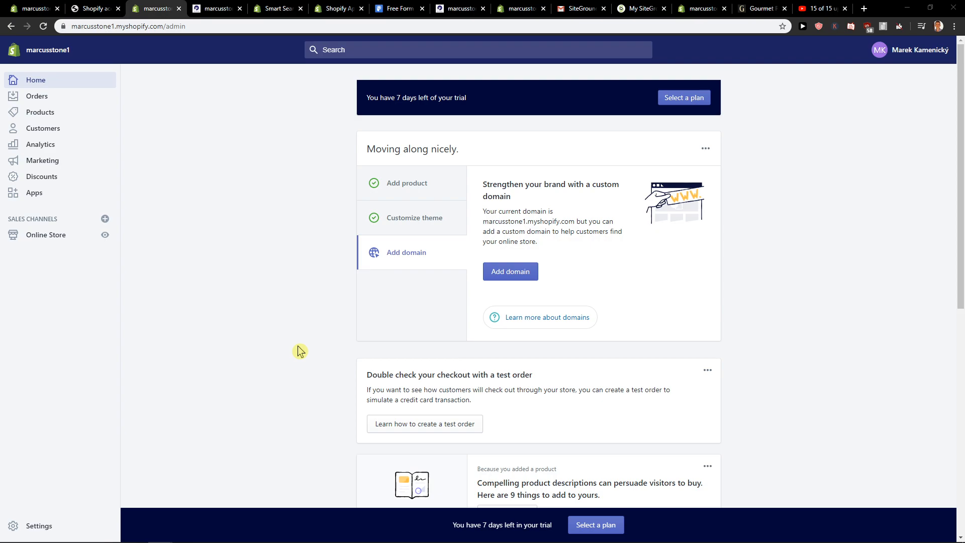
# - Open the Apps page from the Shopify admin sidebar
pyautogui.click(34, 192)
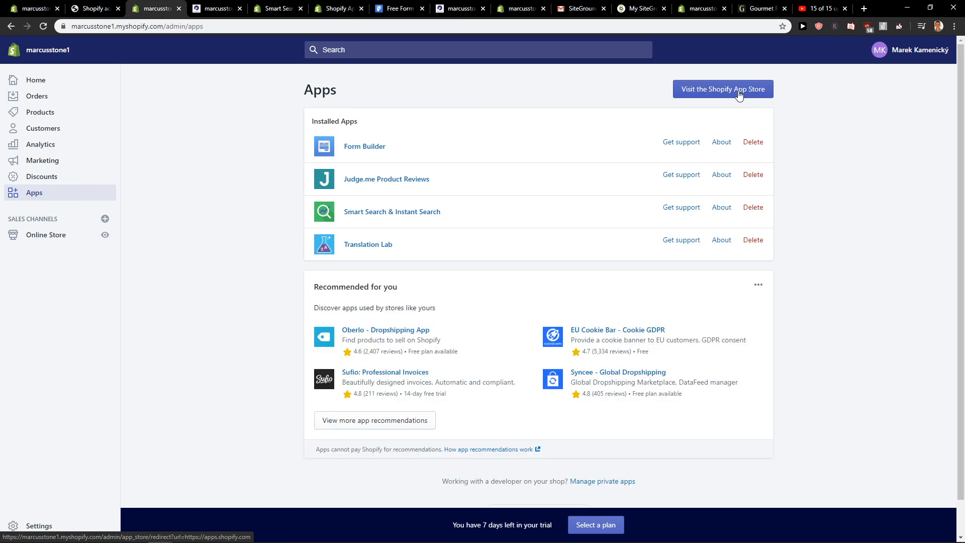
# - Search the App Store for 'ultimate sales' and add the Ultimate Sales Boost app
pyautogui.click(723, 89)
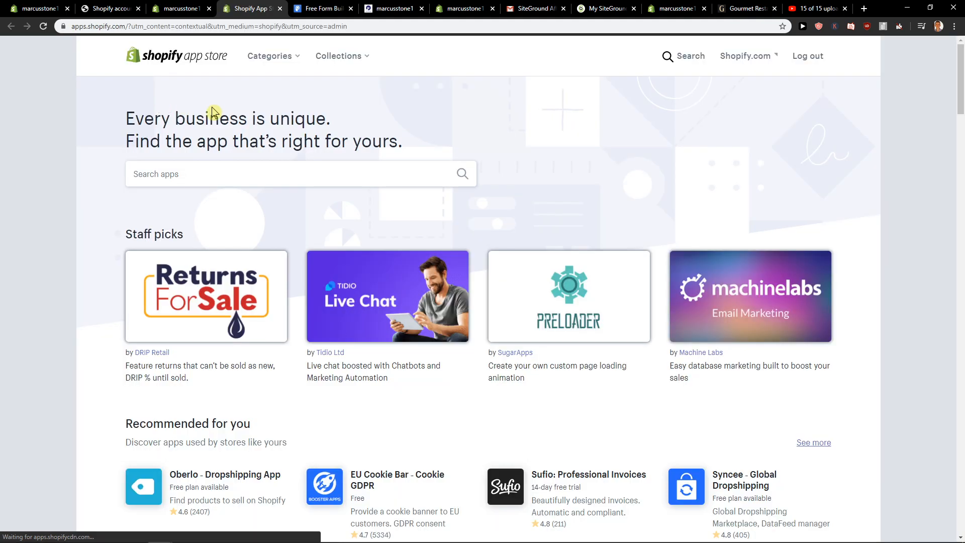
pyautogui.click(301, 173)
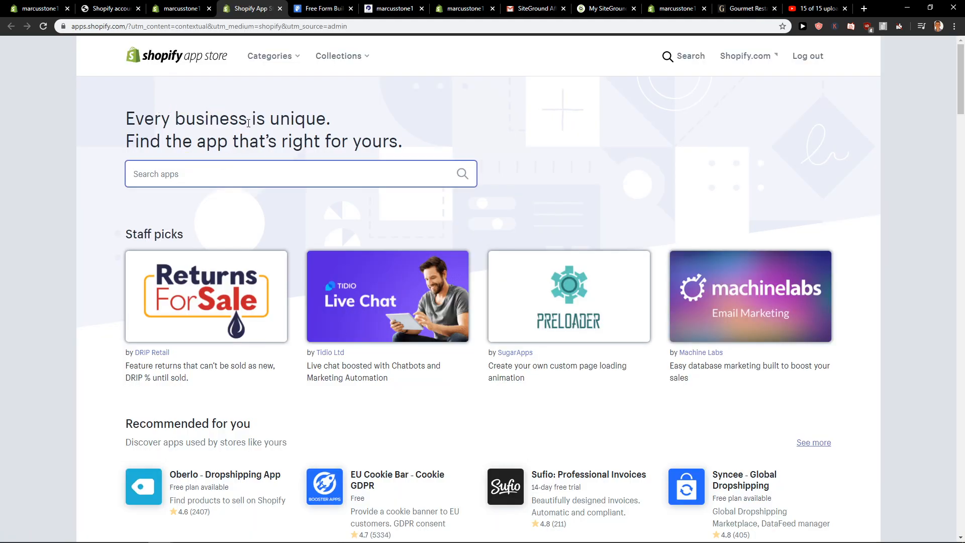
pyautogui.write('ultimate sales')
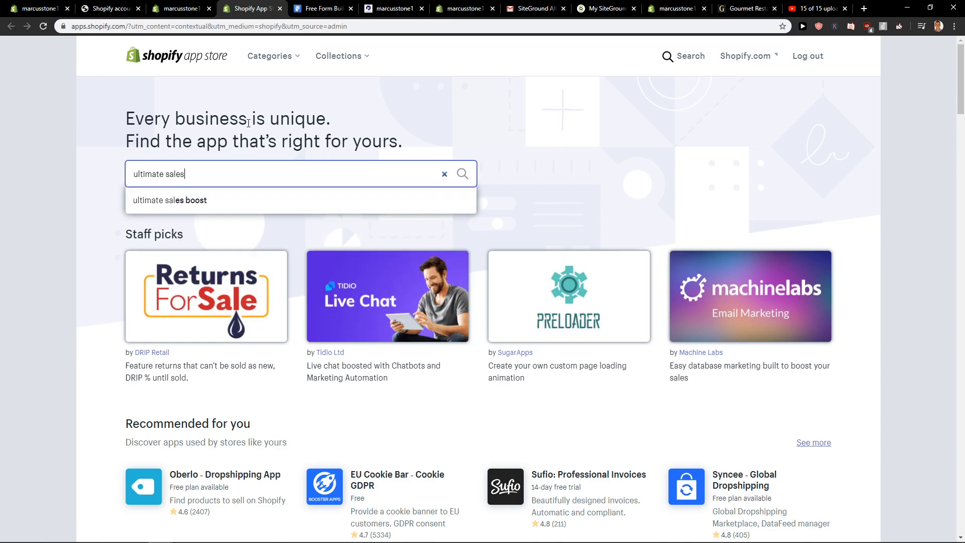
pyautogui.click(169, 200)
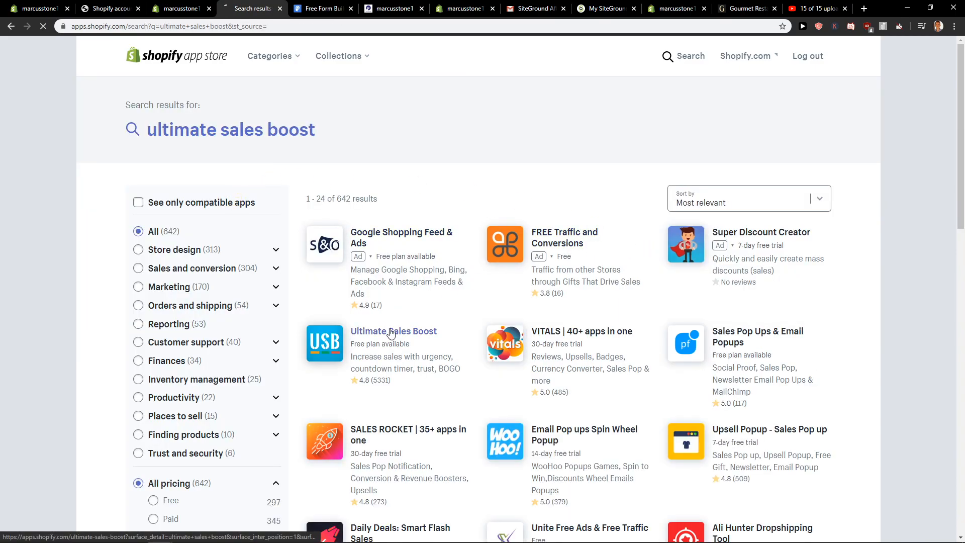
pyautogui.click(393, 331)
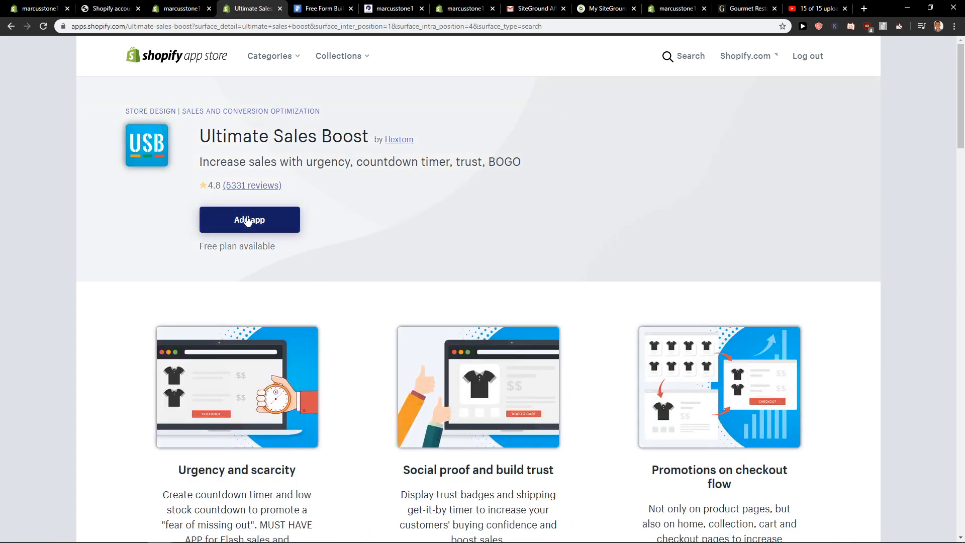
pyautogui.click(249, 220)
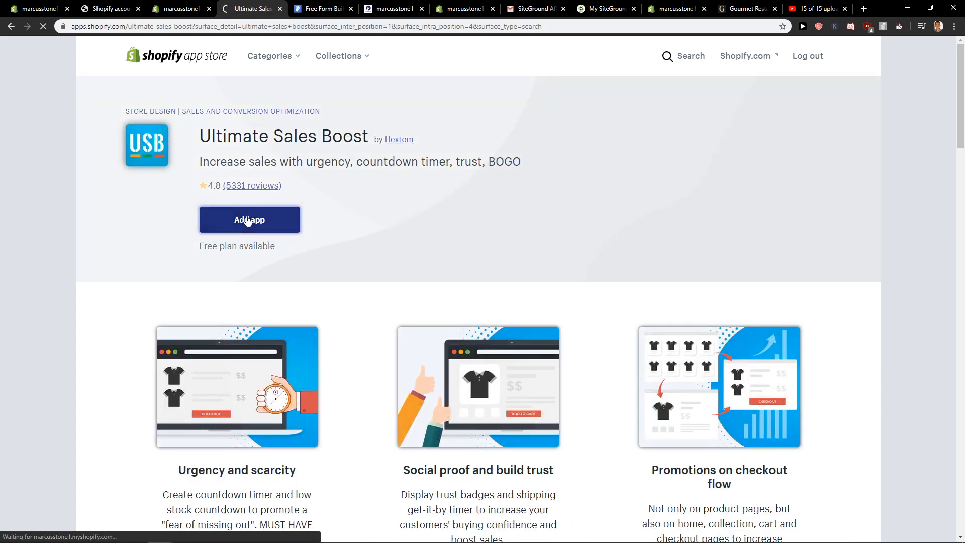
# - Approve the Ultimate Sales Boost install permissions and let its dashboard load
pyautogui.click(250, 220)
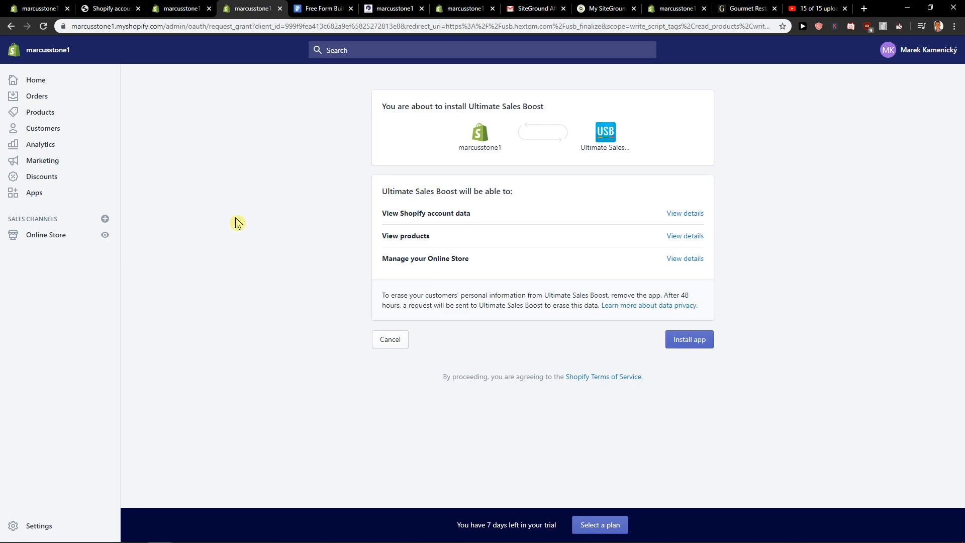
pyautogui.click(689, 340)
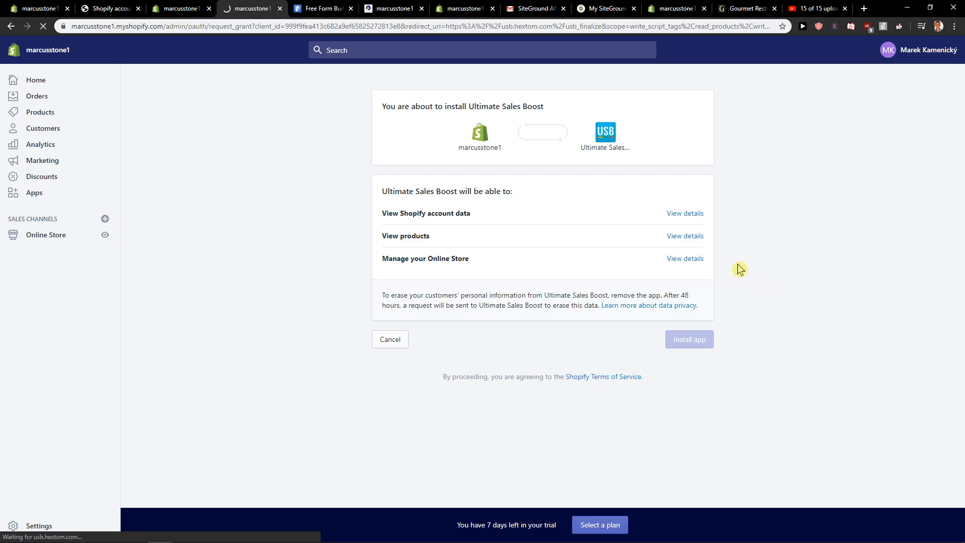
pyautogui.moveTo(730, 268)
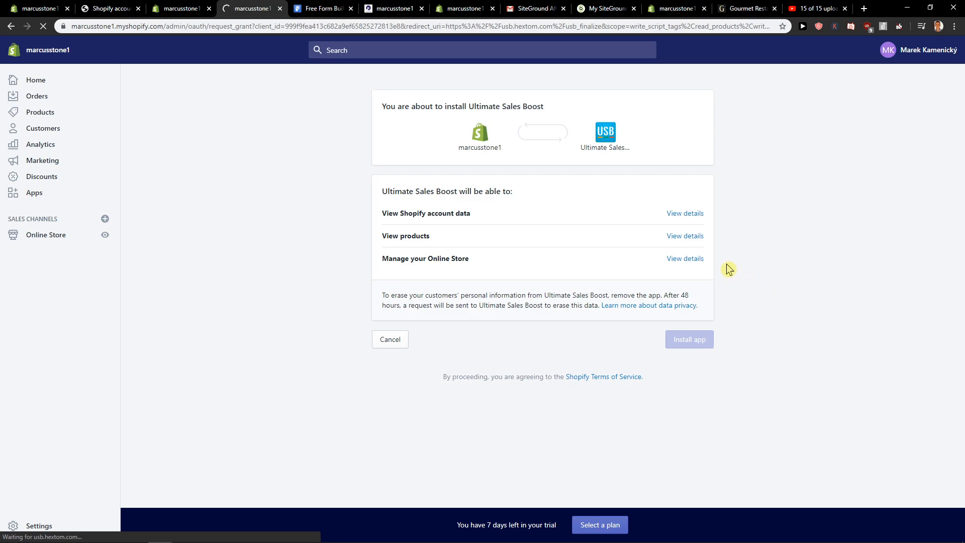
pyautogui.moveTo(625, 282)
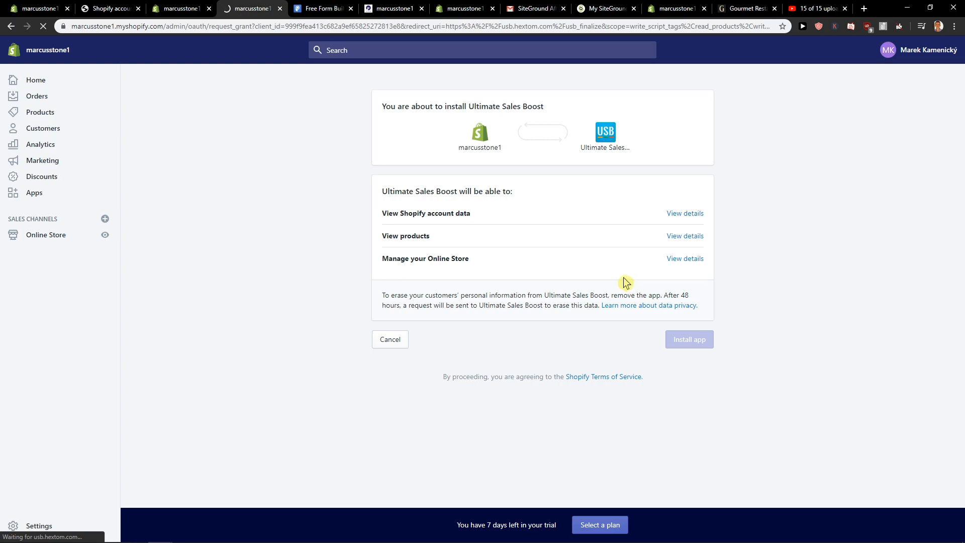
pyautogui.moveTo(610, 283)
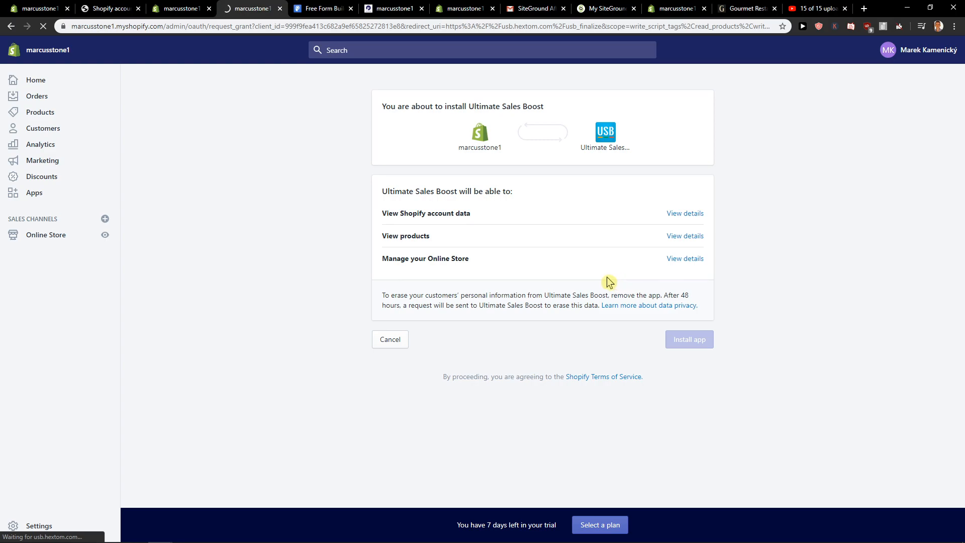
pyautogui.moveTo(604, 277)
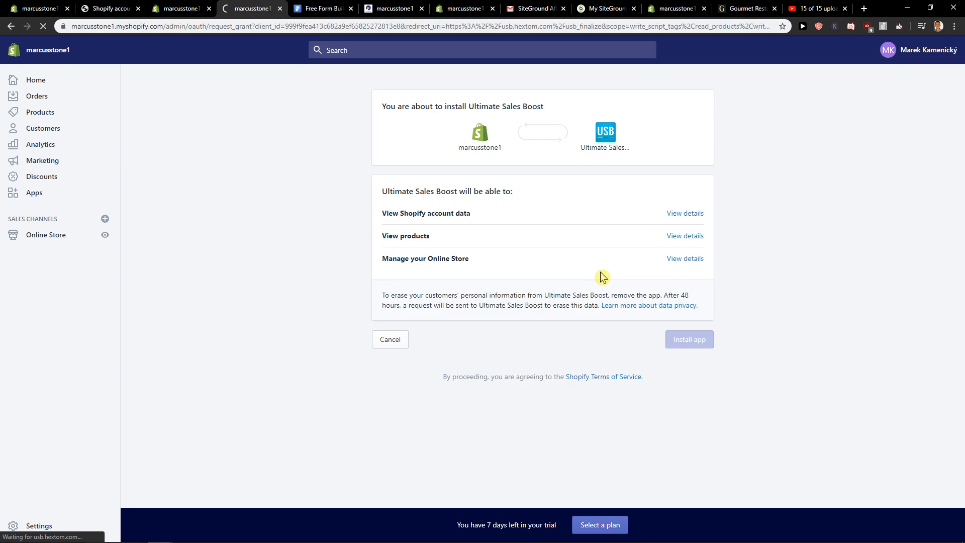
pyautogui.click(689, 340)
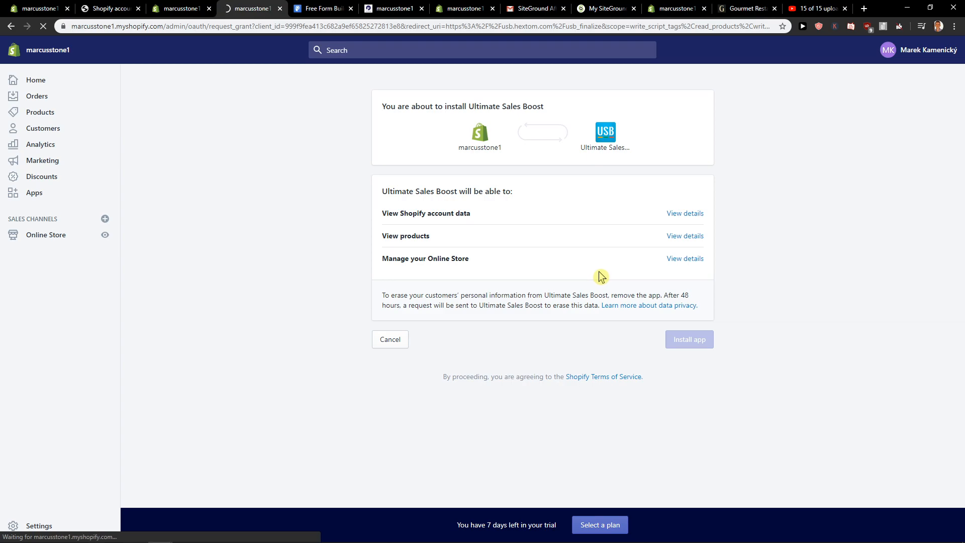
pyautogui.click(689, 340)
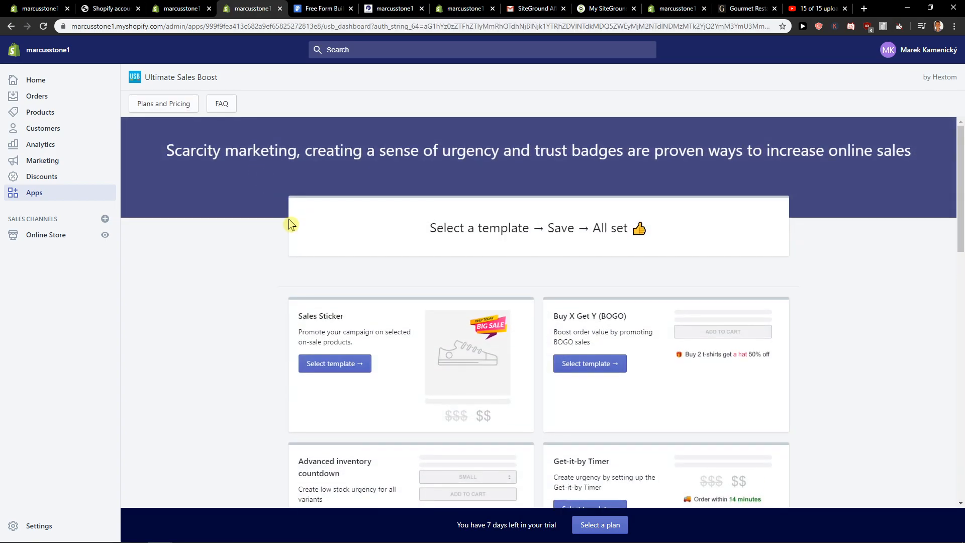
# - Scroll the Ultimate Sales Boost dashboard down to the Trust Badge template card
pyautogui.scroll(-3)
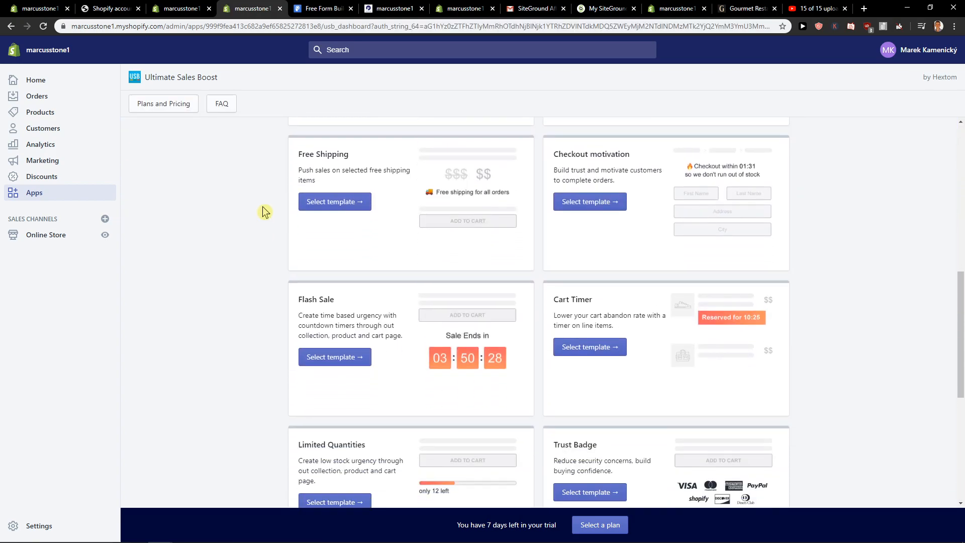
pyautogui.scroll(-3)
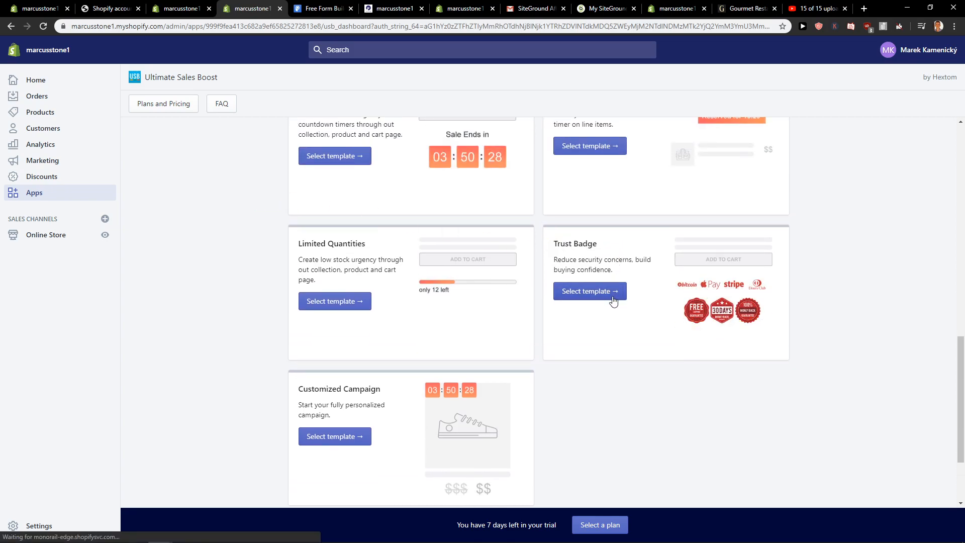
# - Start a campaign from the Trust Badge template and scroll to its badge settings
pyautogui.click(589, 291)
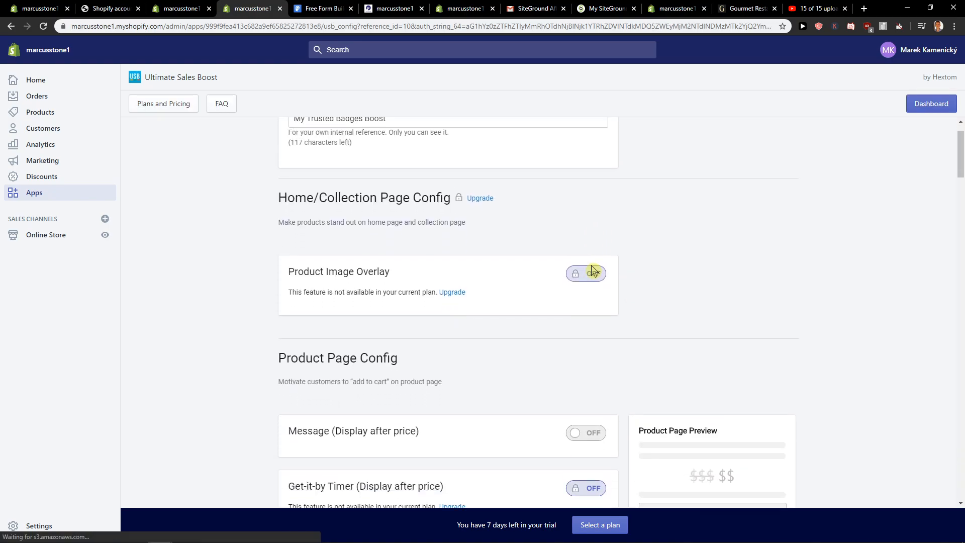
pyautogui.scroll(-3)
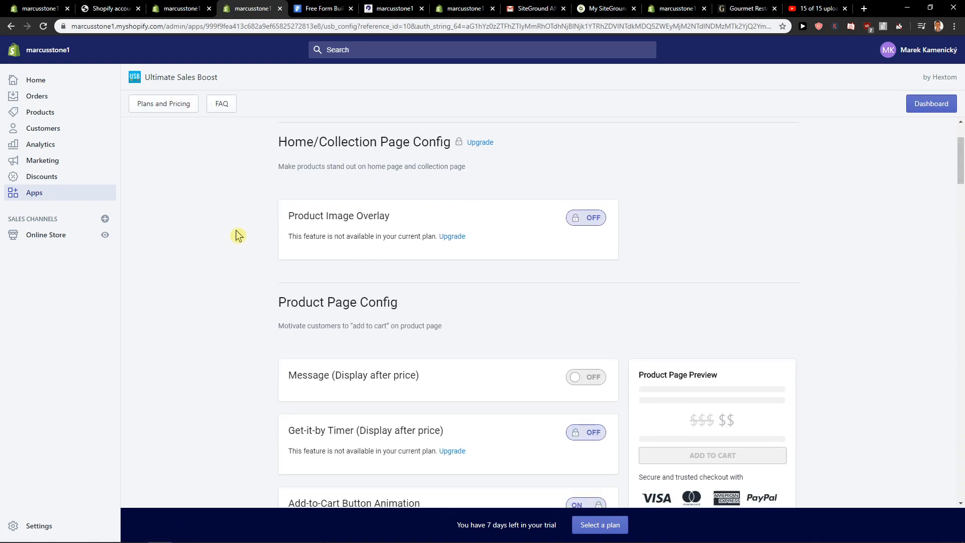
pyautogui.scroll(-3)
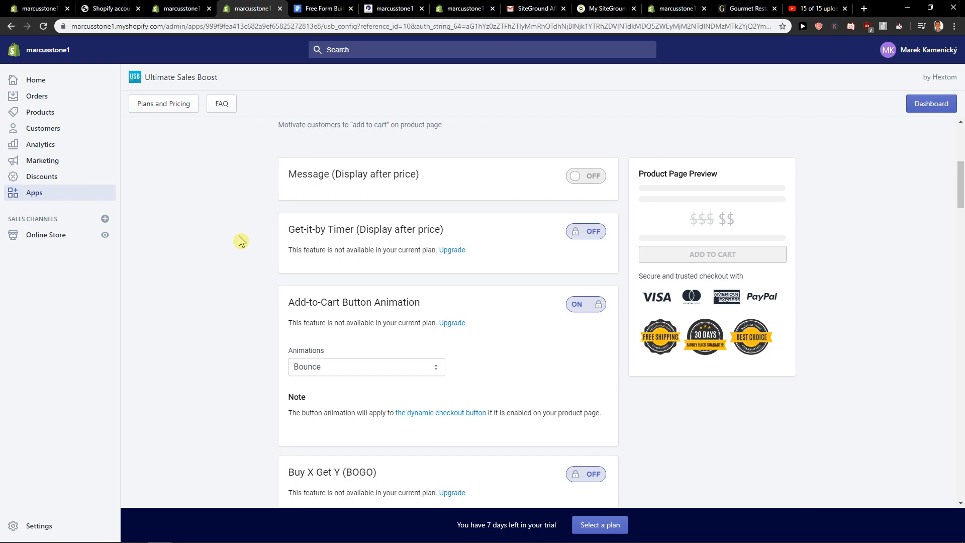
pyautogui.scroll(-3)
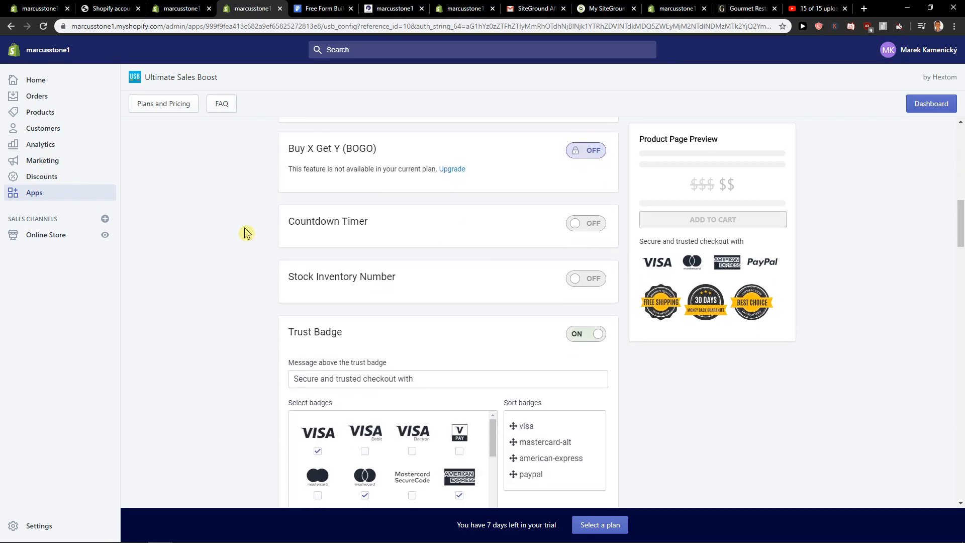
pyautogui.scroll(-3)
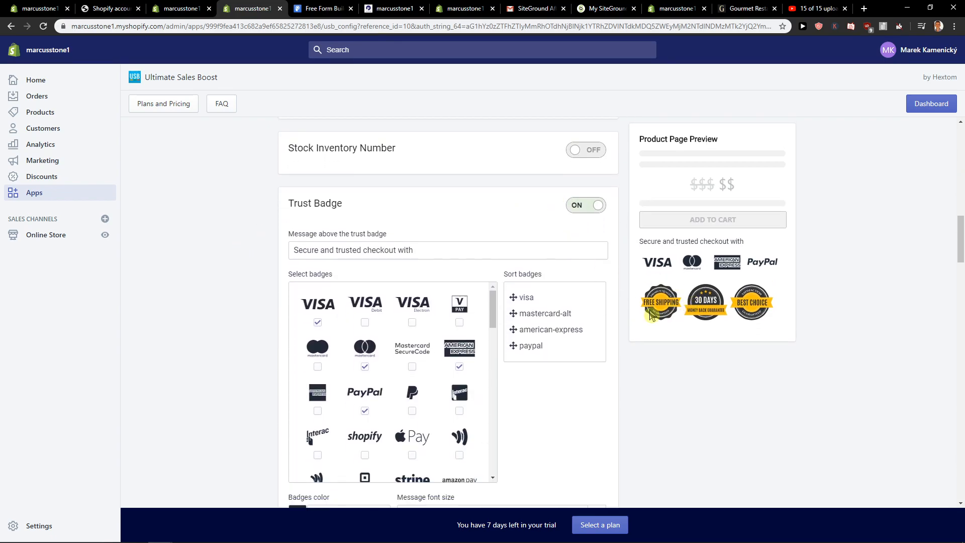
pyautogui.scroll(-3)
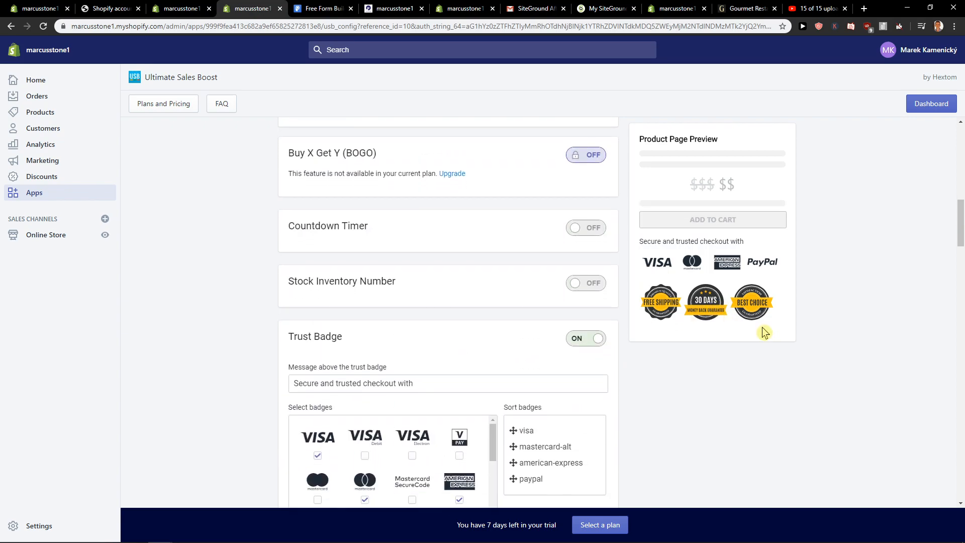
pyautogui.scroll(-3)
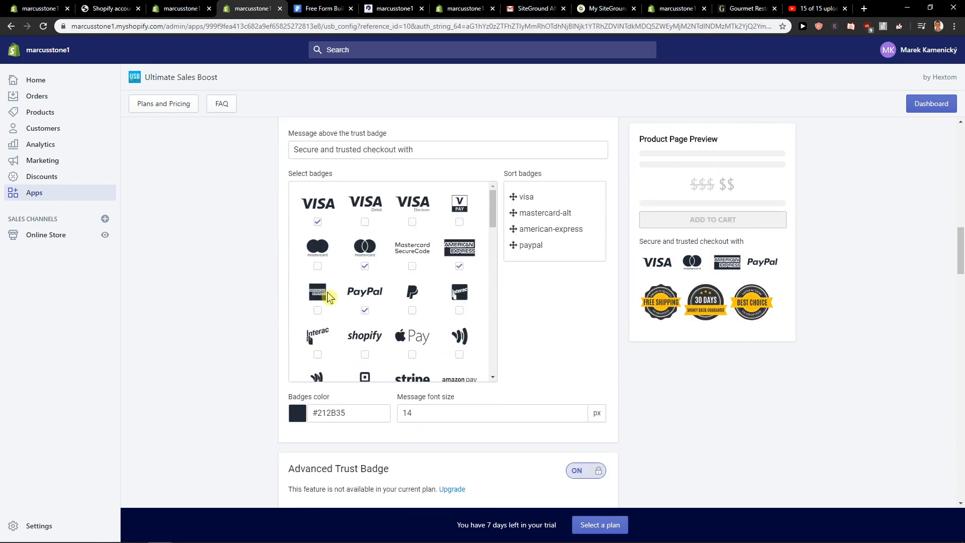
pyautogui.scroll(-3)
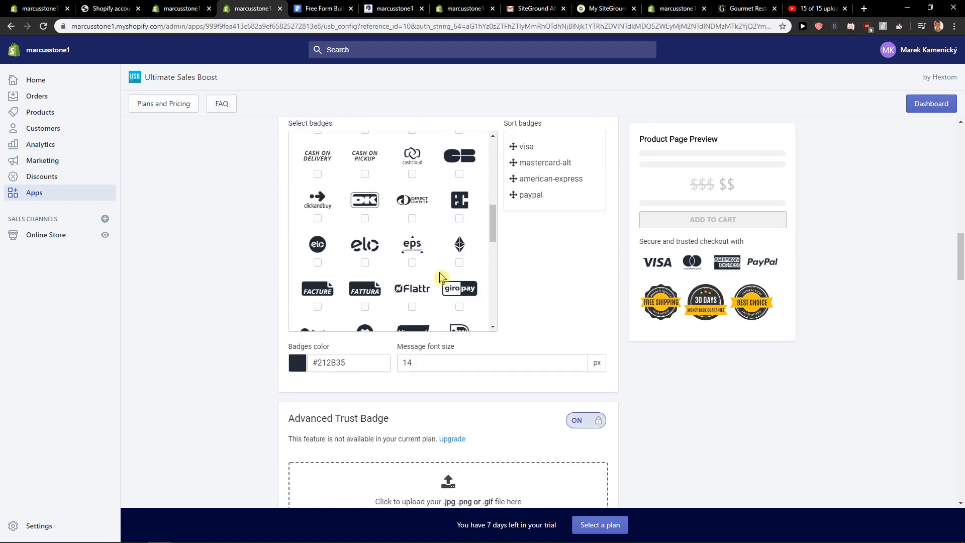
pyautogui.scroll(-3)
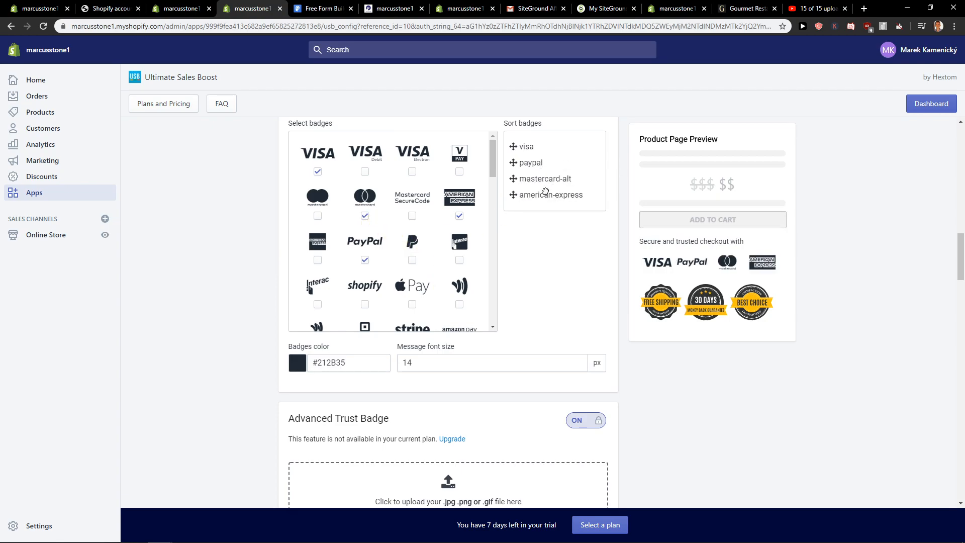
# - Move American Express to the front and keep the Best Choice and 30 Days badges
pyautogui.moveTo(550, 195); pyautogui.dragTo(550, 147)
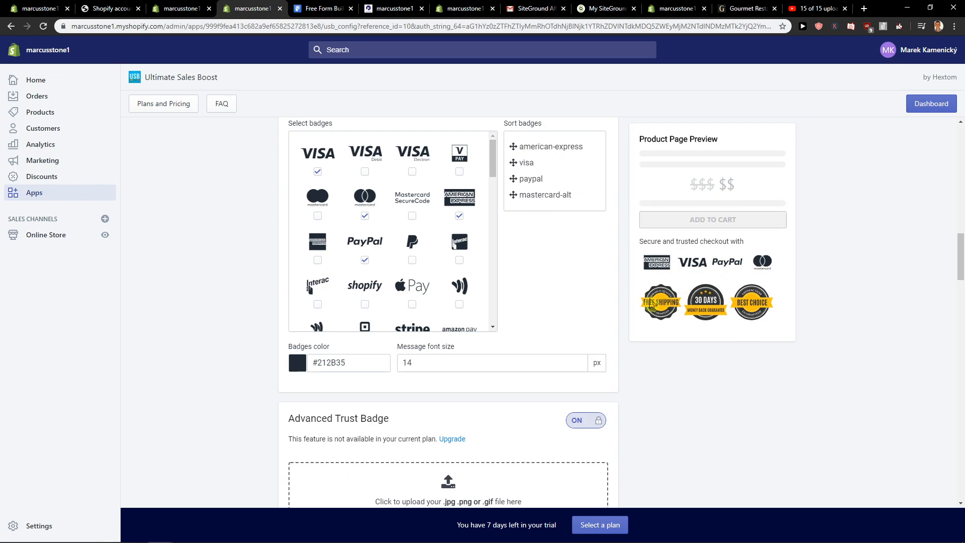
pyautogui.scroll(-3)
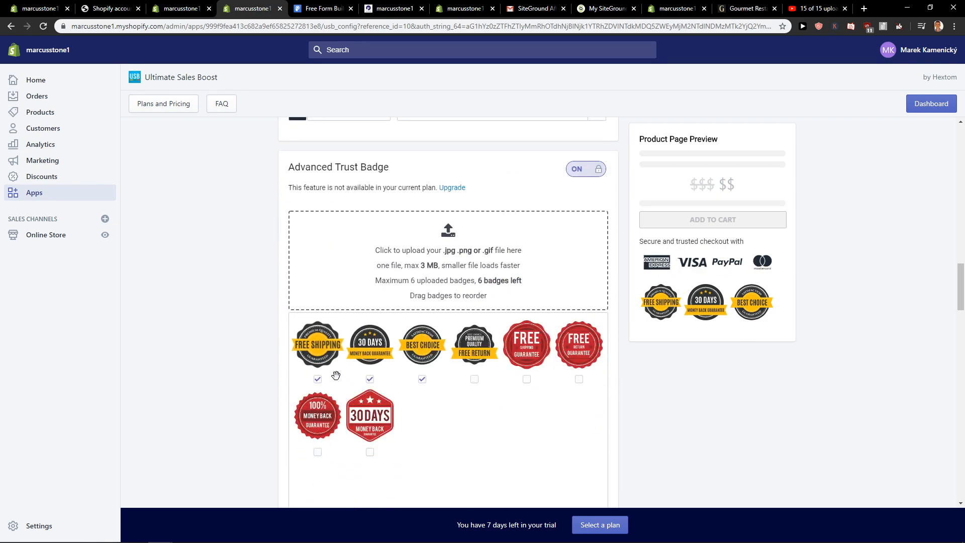
pyautogui.click(422, 378)
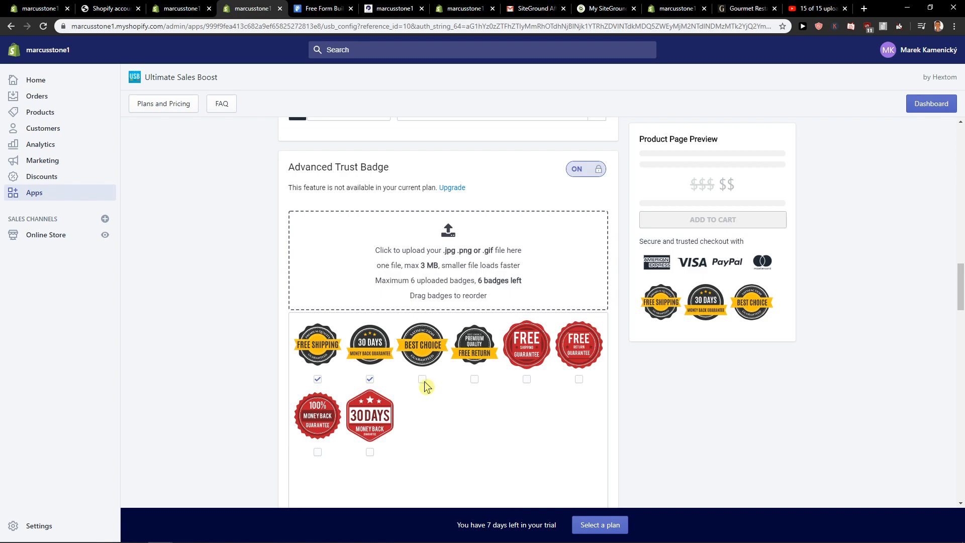
pyautogui.click(422, 379)
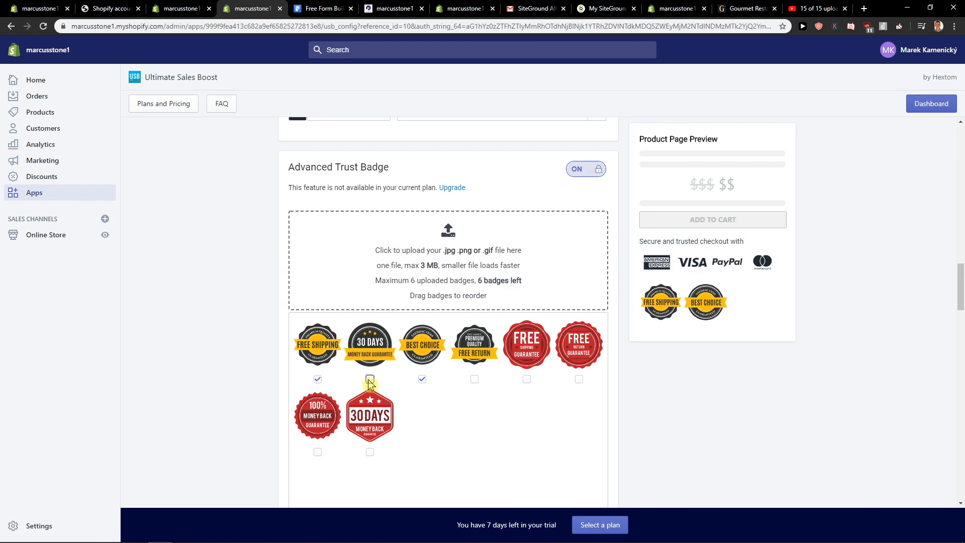
pyautogui.click(369, 379)
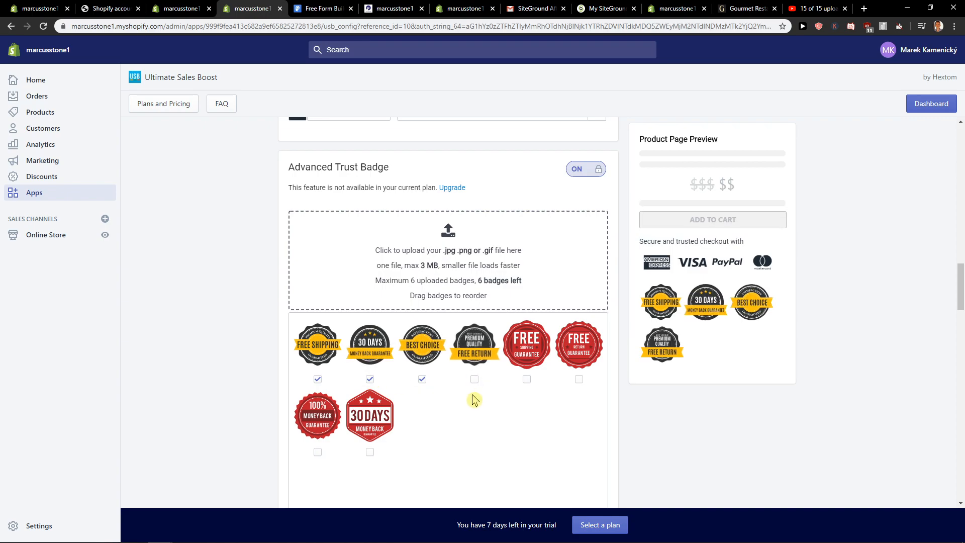
pyautogui.scroll(-3)
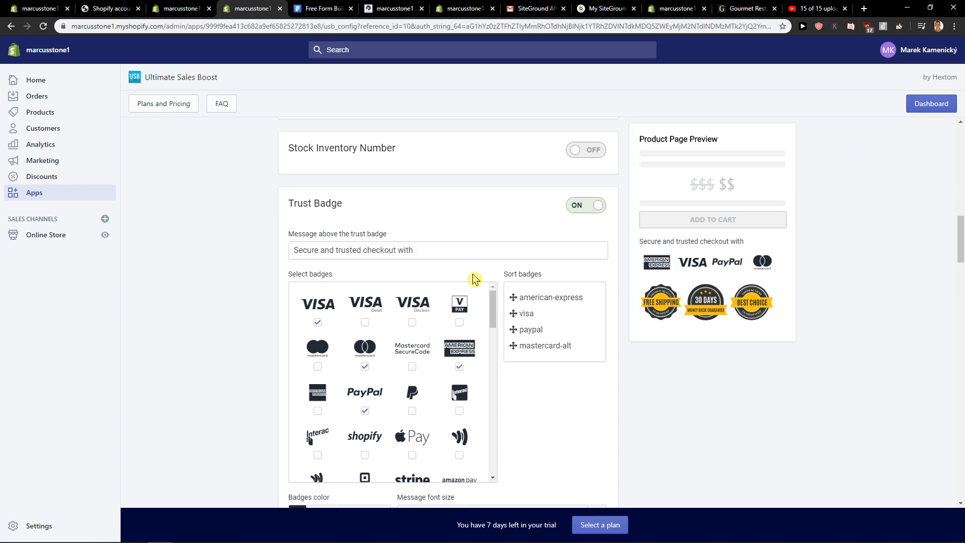
pyautogui.moveTo(369, 340)
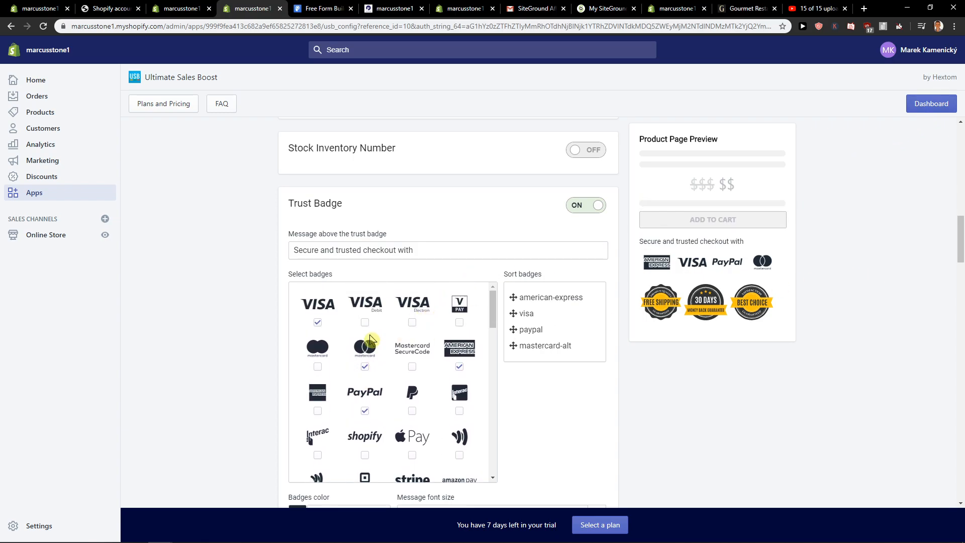
# - Uncheck the American Express icon, then reopen Trust Badge settings from the dashboard
pyautogui.click(459, 367)
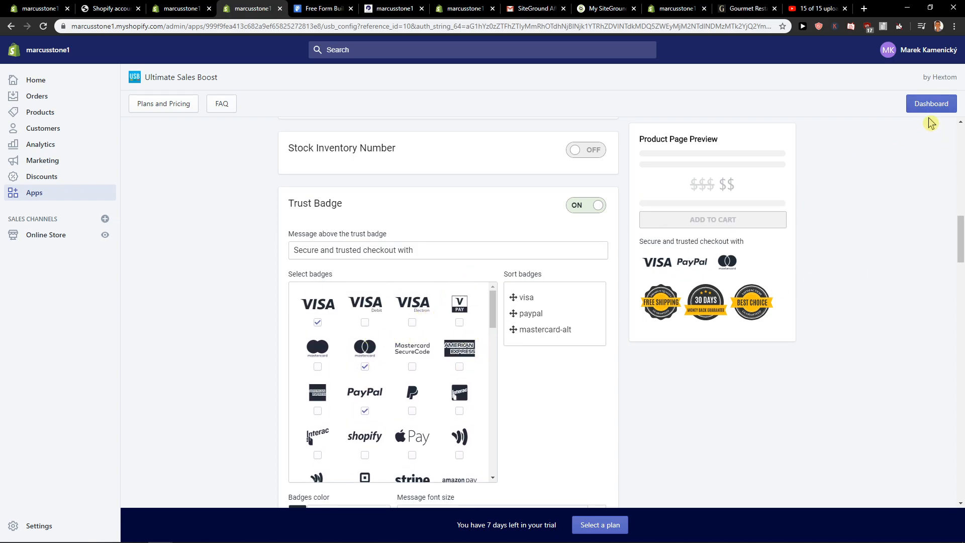
pyautogui.click(930, 104)
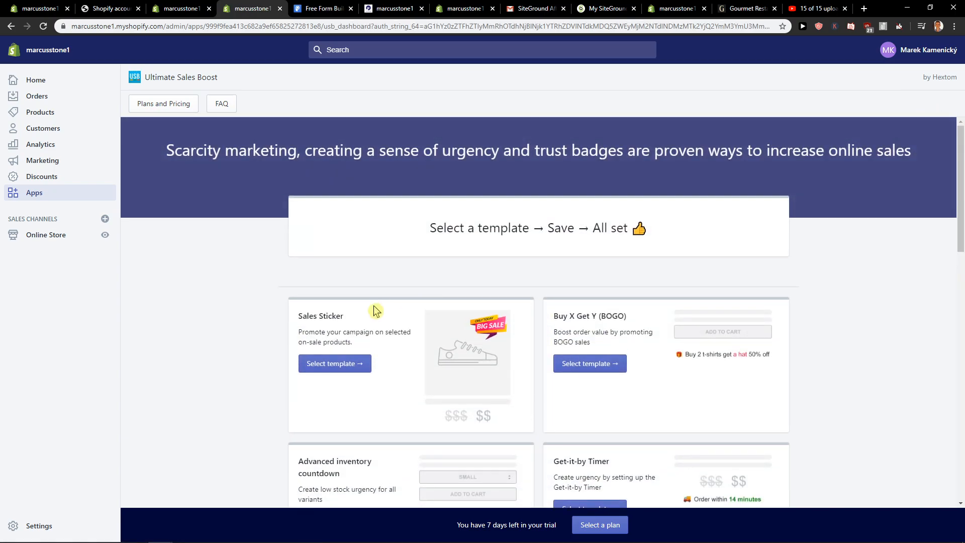
pyautogui.scroll(-3)
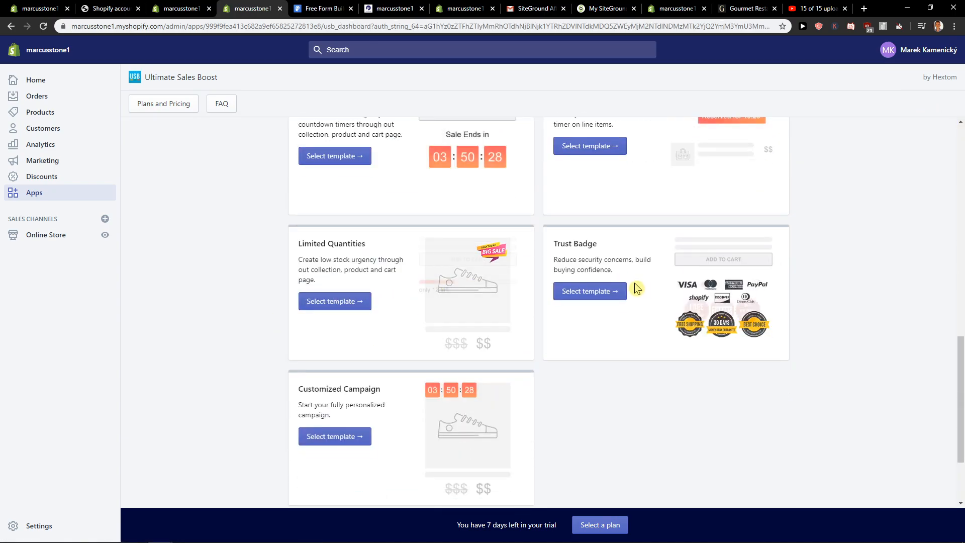
pyautogui.click(589, 290)
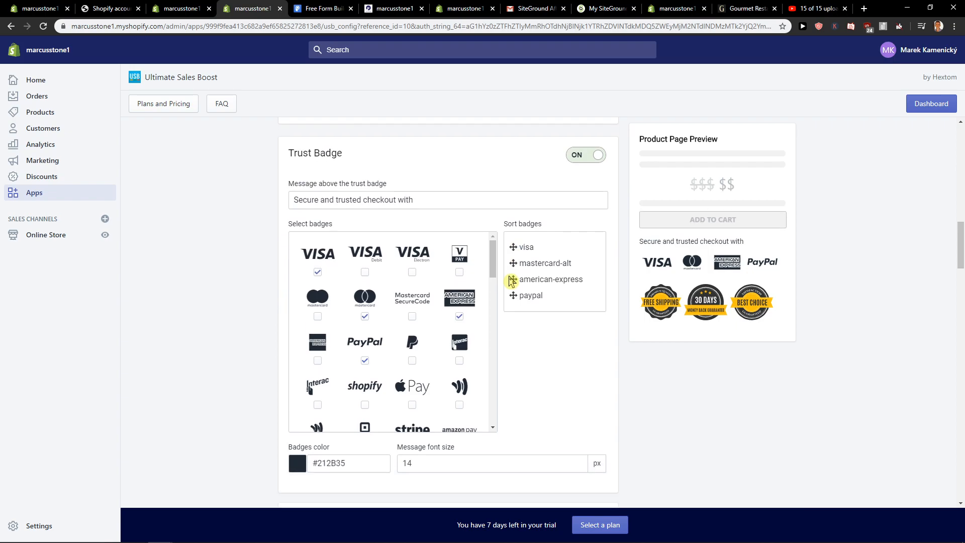
pyautogui.scroll(-3)
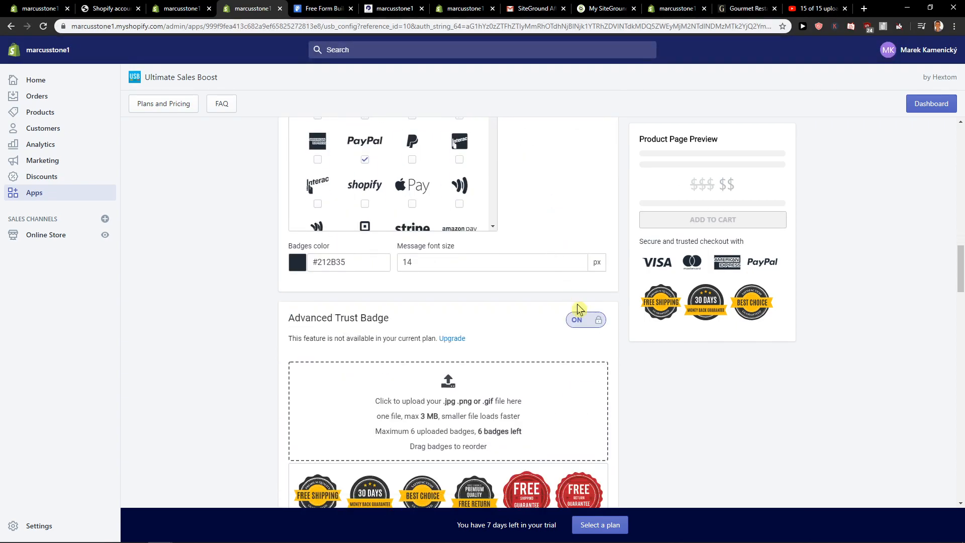
pyautogui.scroll(-3)
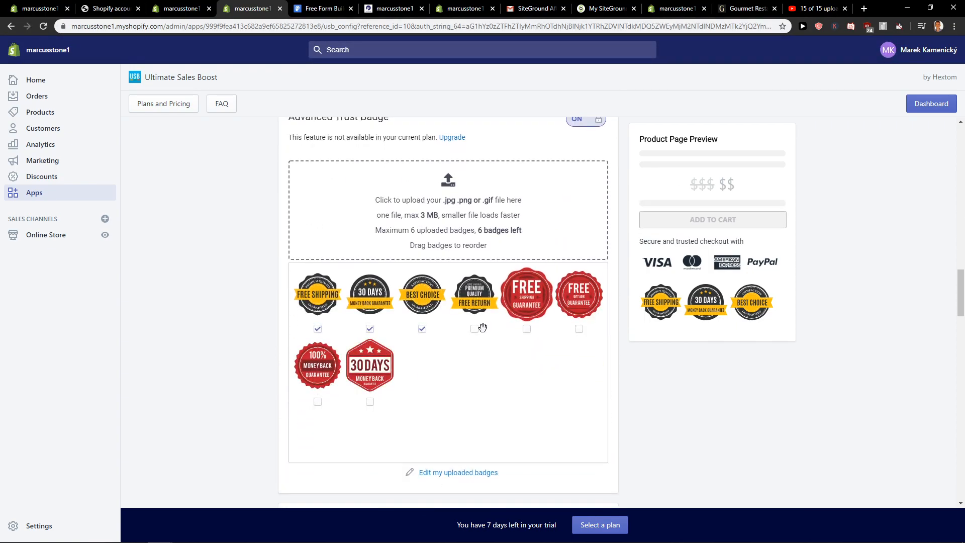
pyautogui.scroll(-3)
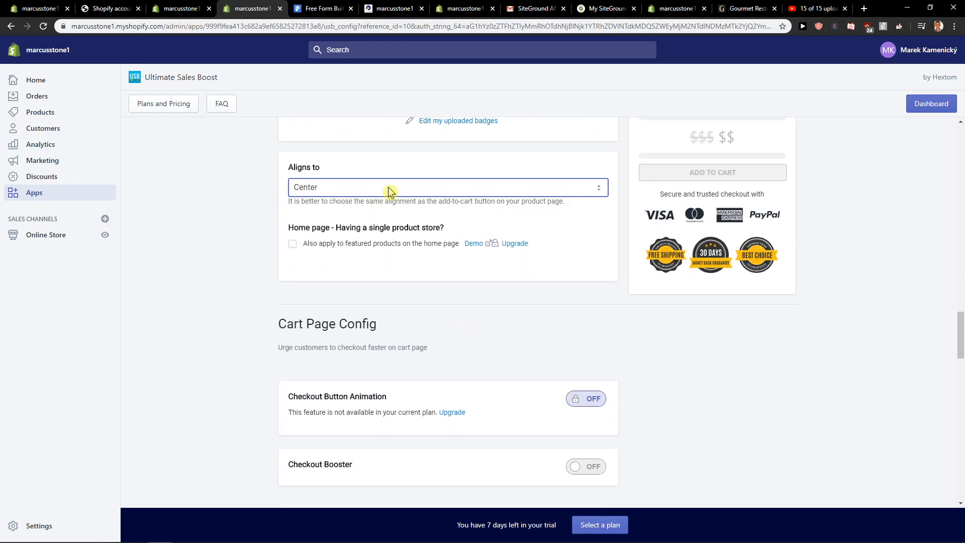
pyautogui.scroll(-3)
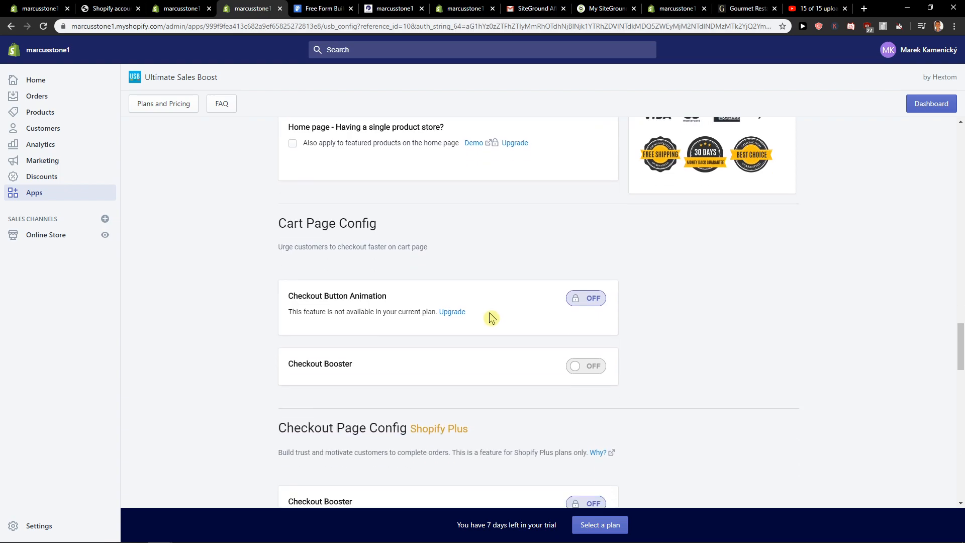
pyautogui.scroll(-3)
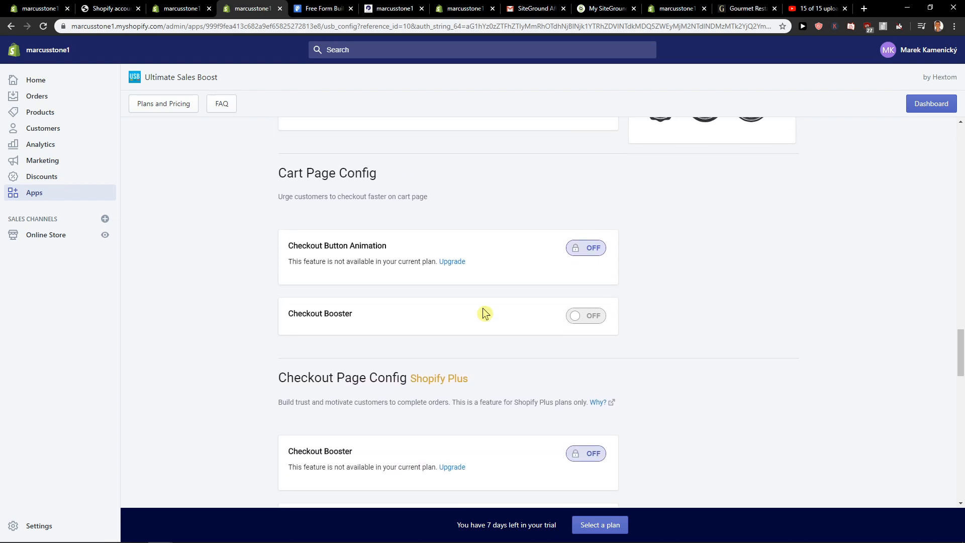
pyautogui.click(585, 315)
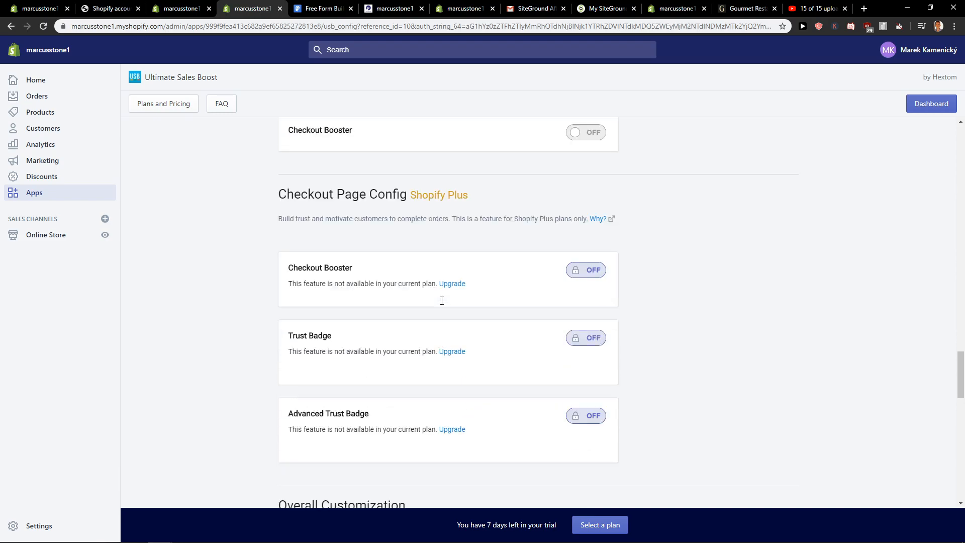
pyautogui.scroll(-3)
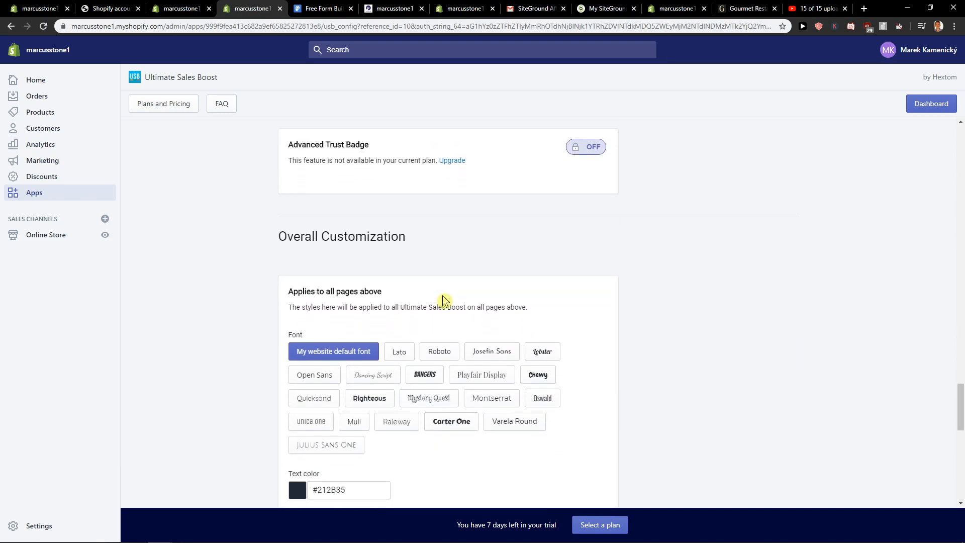
pyautogui.scroll(-3)
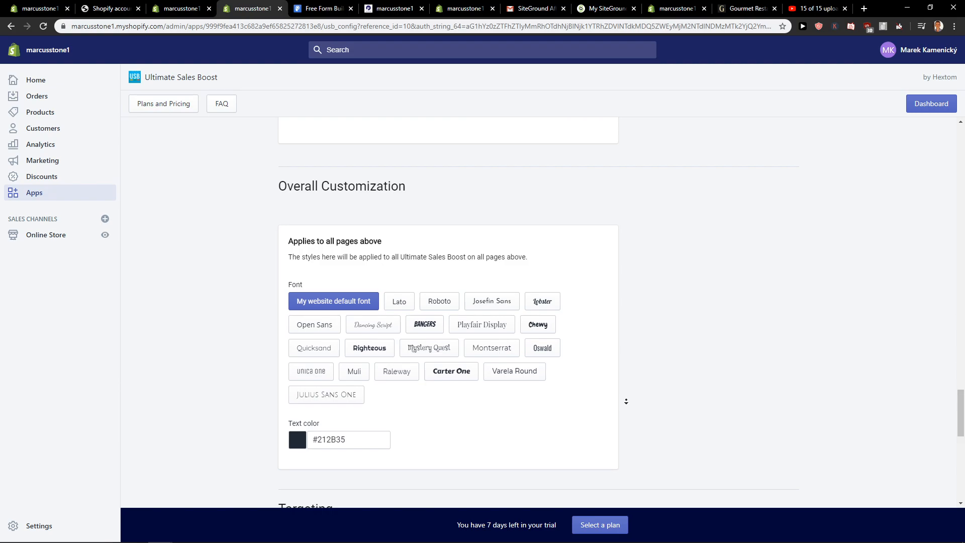
pyautogui.scroll(-3)
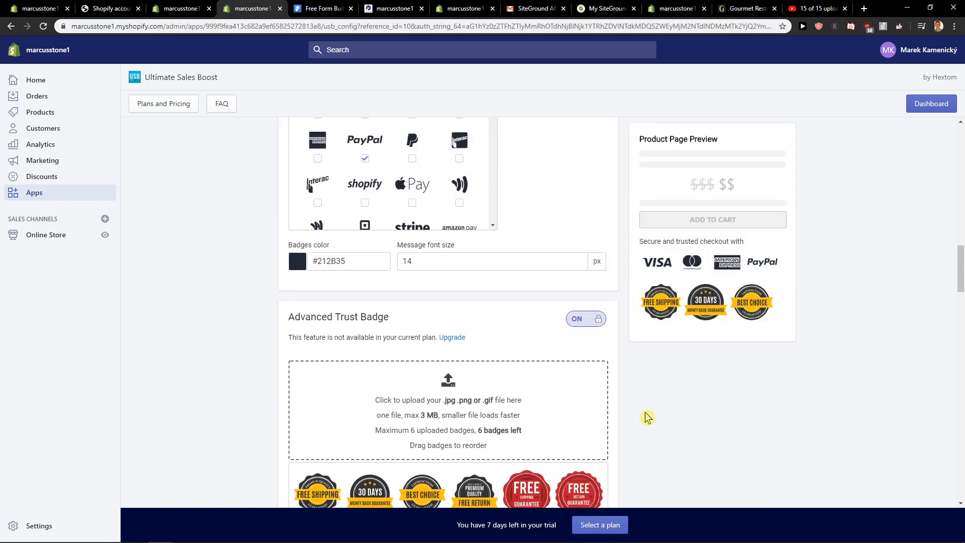
pyautogui.scroll(-3)
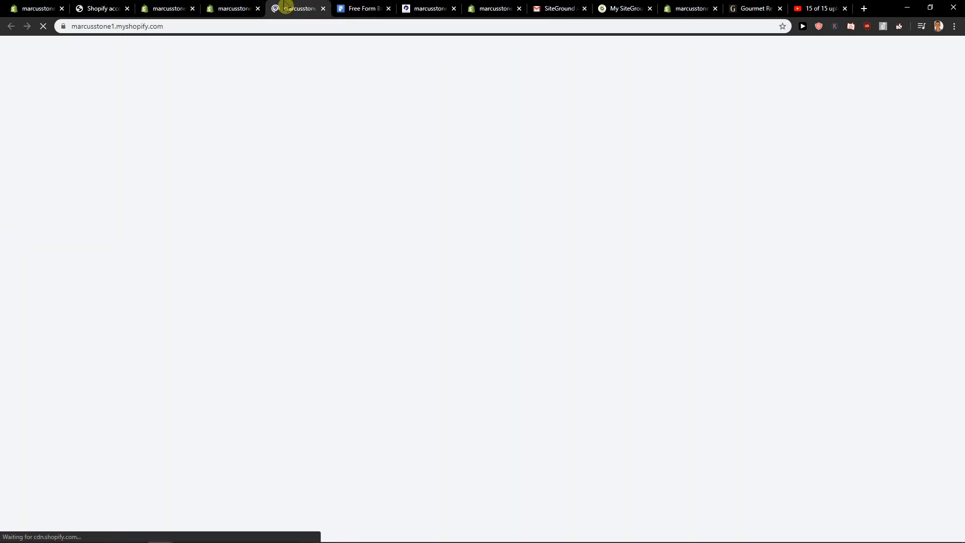
pyautogui.rightClick(293, 444)
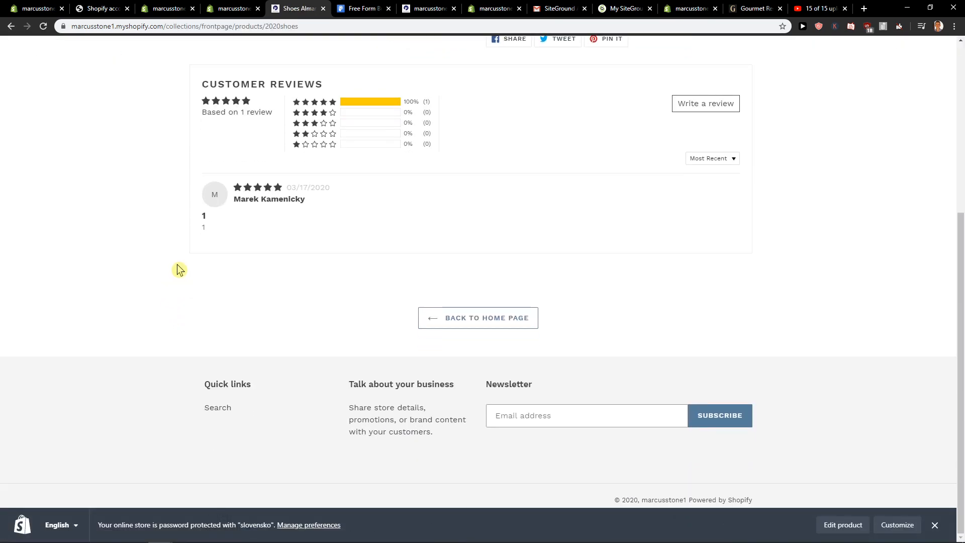
pyautogui.click(231, 8)
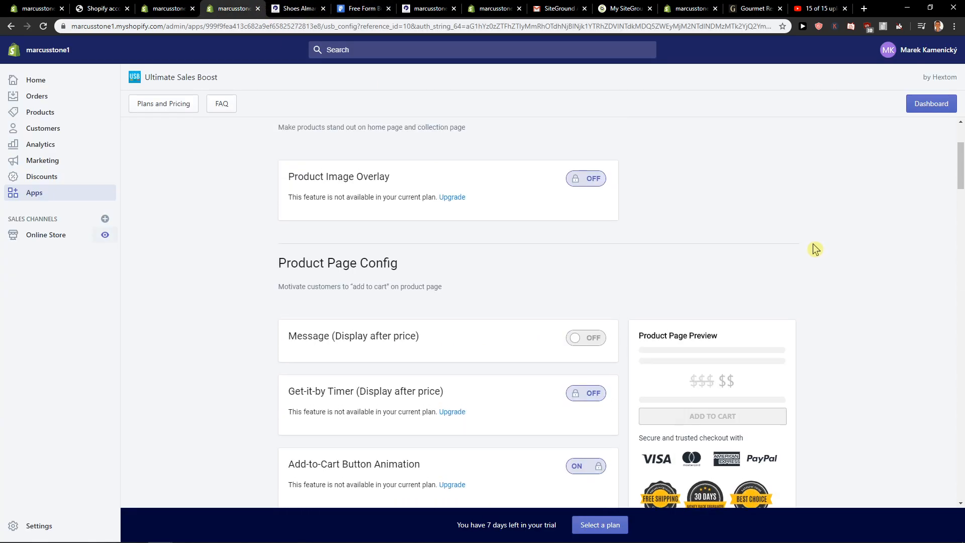
pyautogui.click(298, 8)
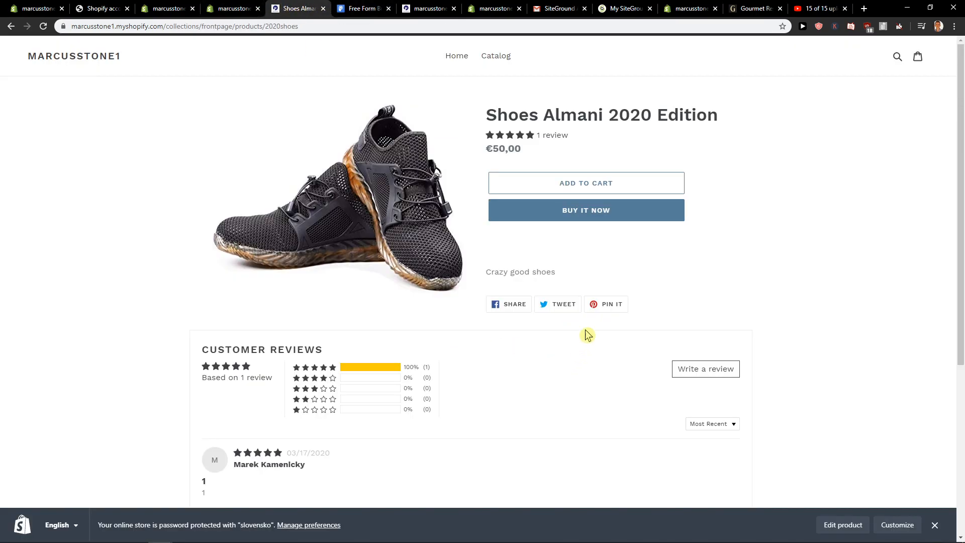
pyautogui.click(585, 211)
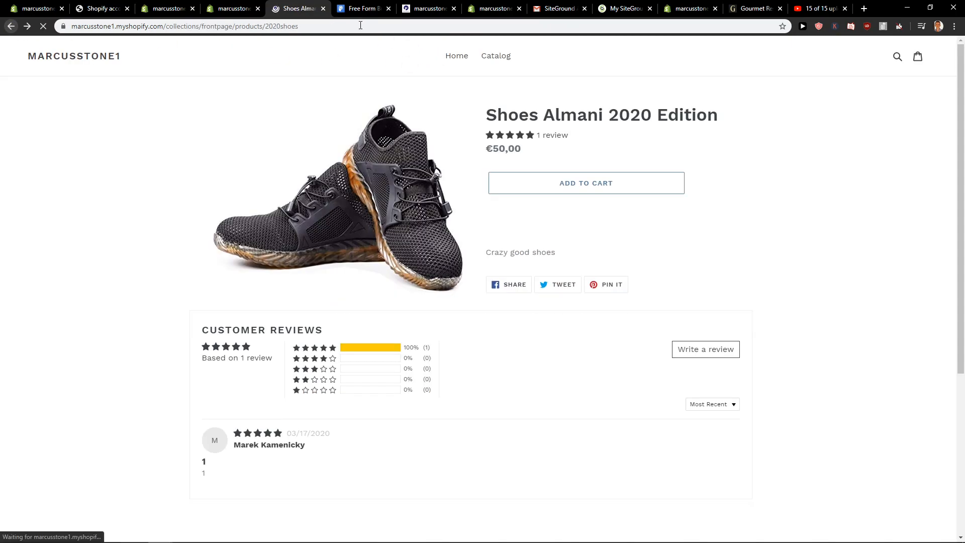
pyautogui.click(230, 8)
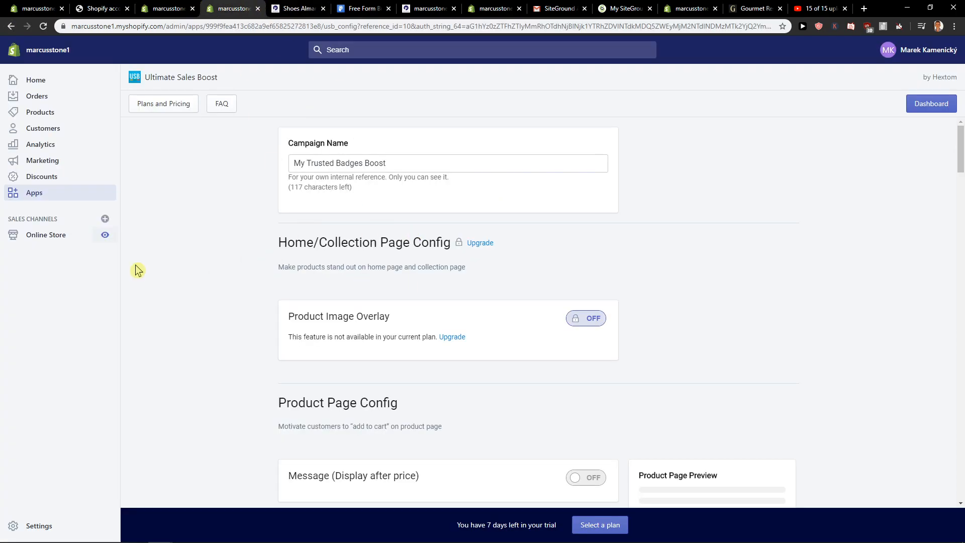